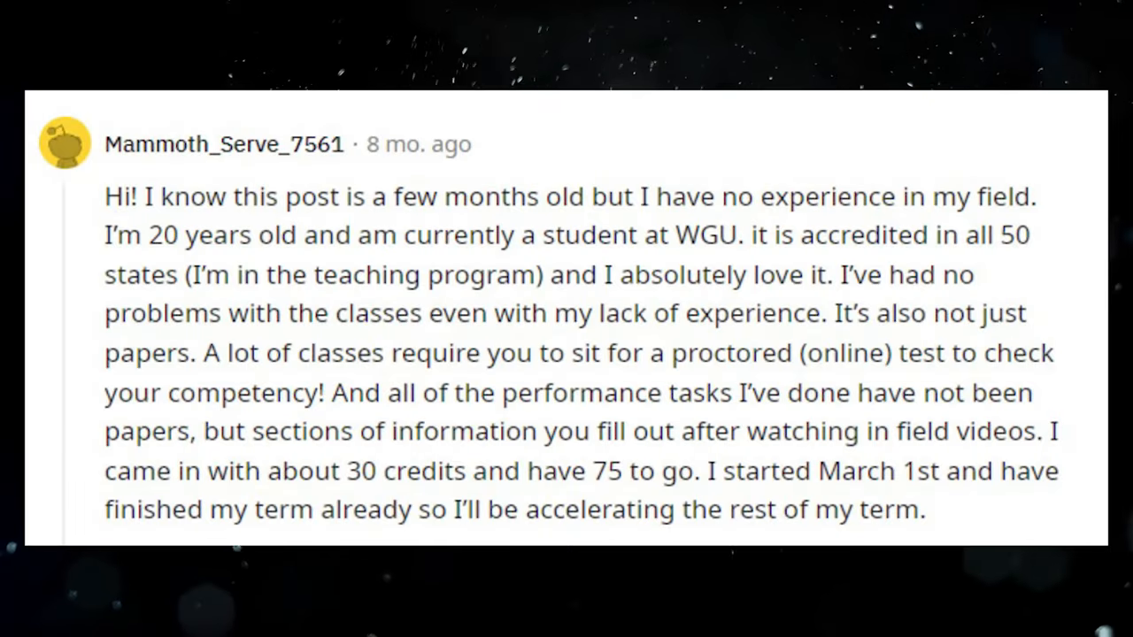
scroll(down, 3)
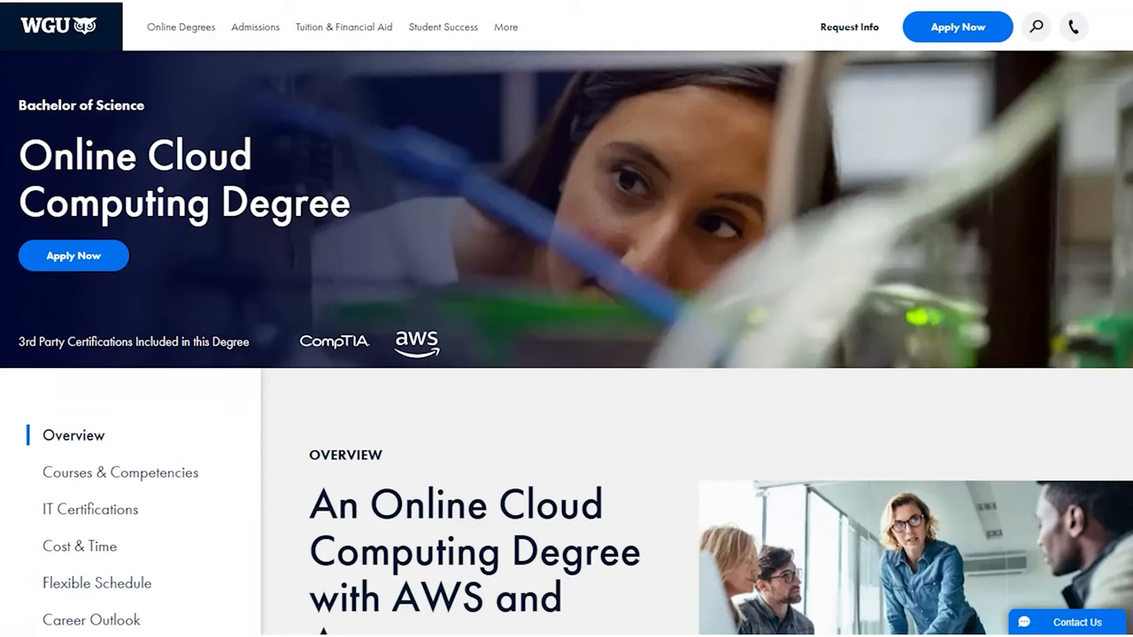
scroll(down, 3)
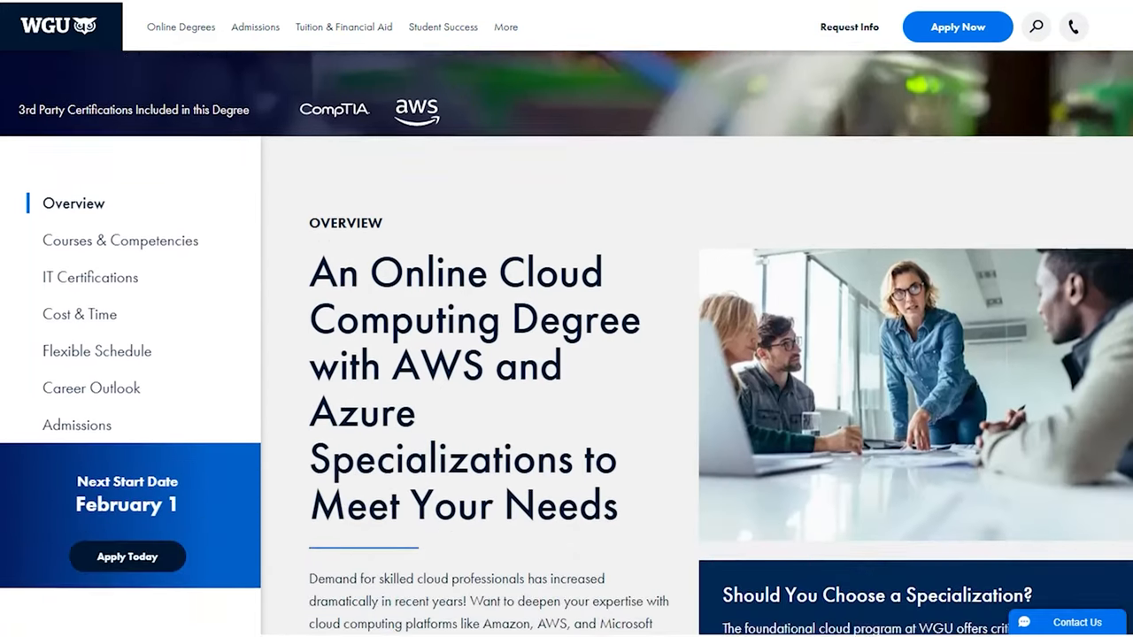
scroll(down, 3)
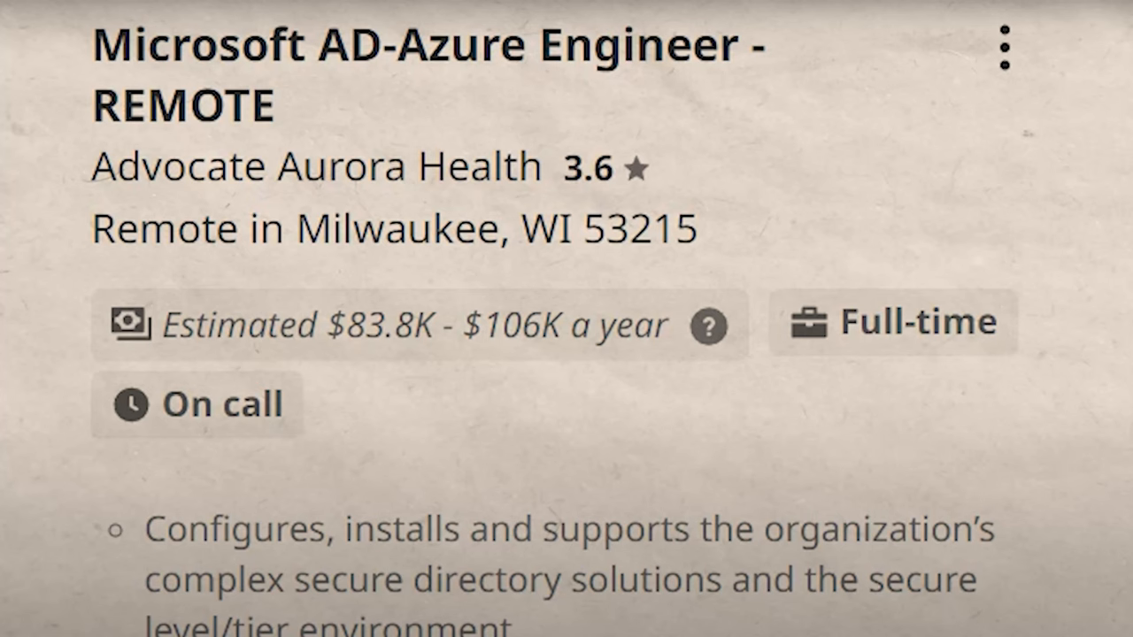
scroll(down, 3)
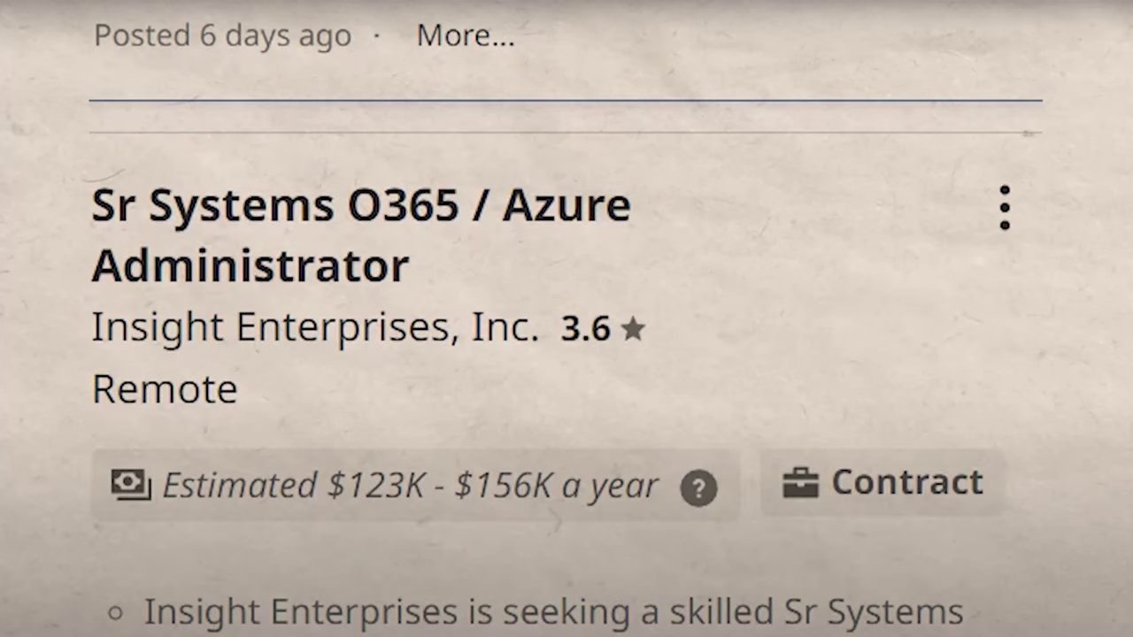